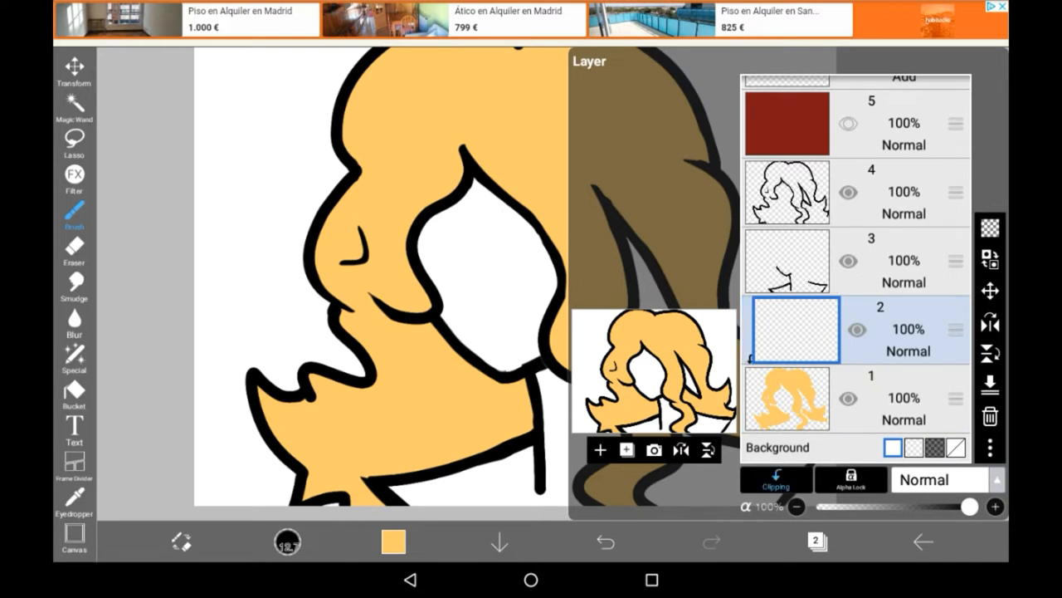
Lower layer 2's opacity and change its blending mode to Multiply
drag(966, 507, 892, 506)
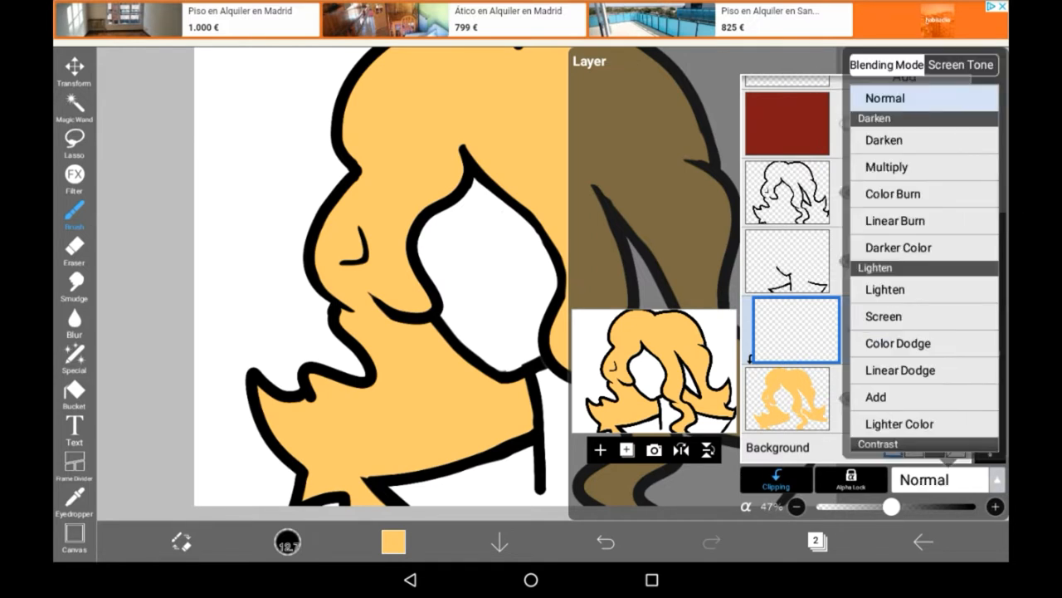
click(886, 167)
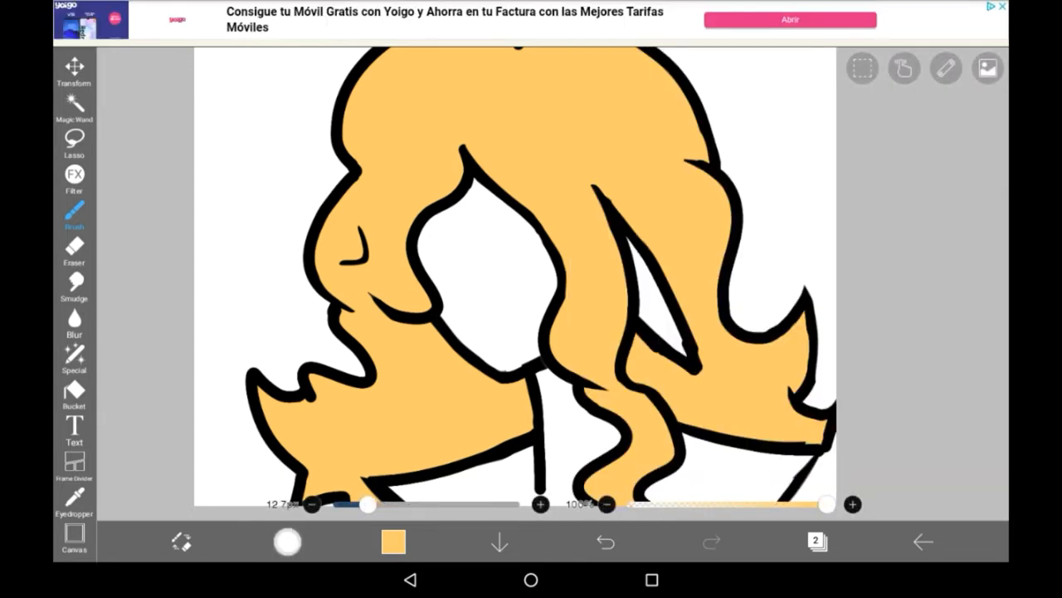
Load a blurred texture brush, about 116 px at lower opacity, with pale orange
click(74, 210)
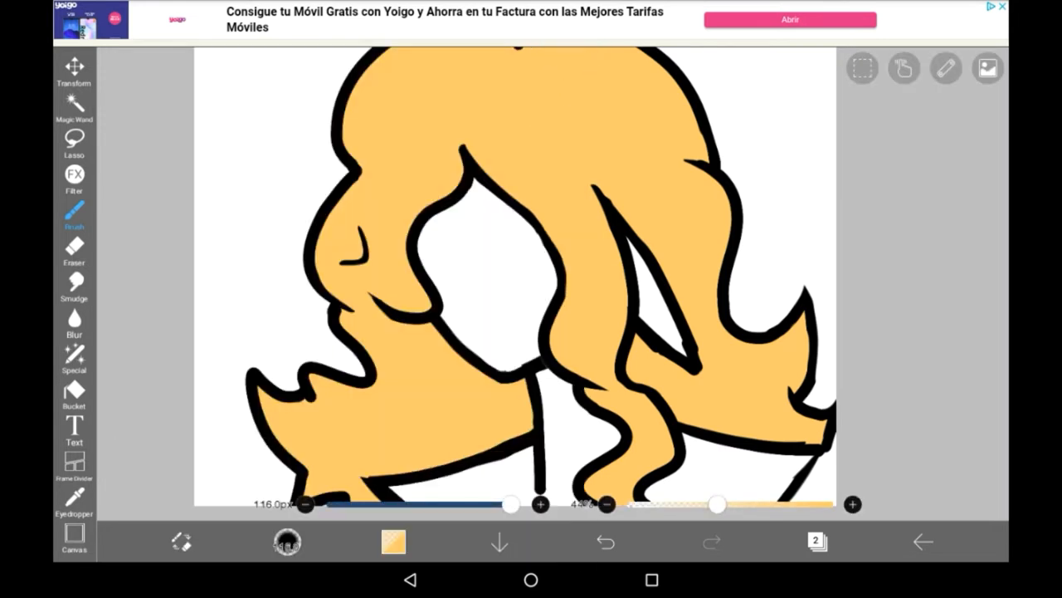
click(393, 542)
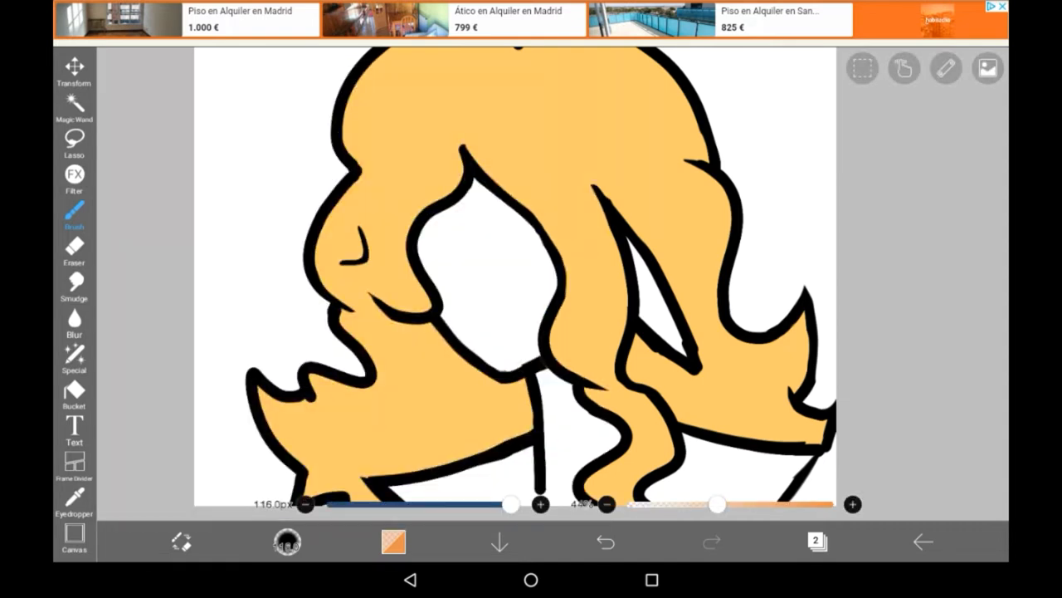
drag(510, 503, 515, 504)
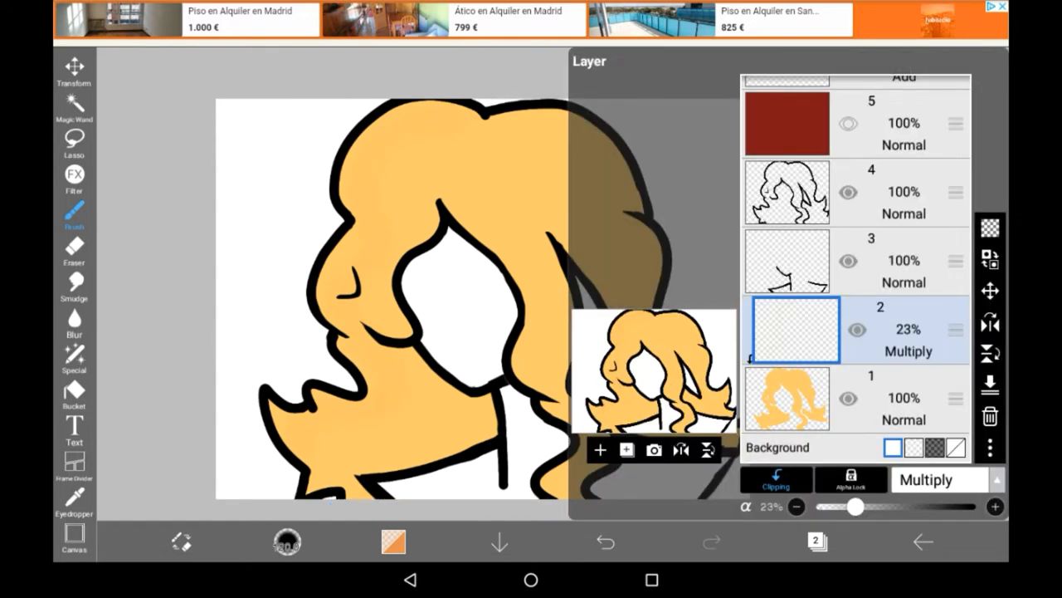
Raise the Multiply layer to 68% opacity and brush mottled orange texture over the hair
drag(851, 506, 923, 506)
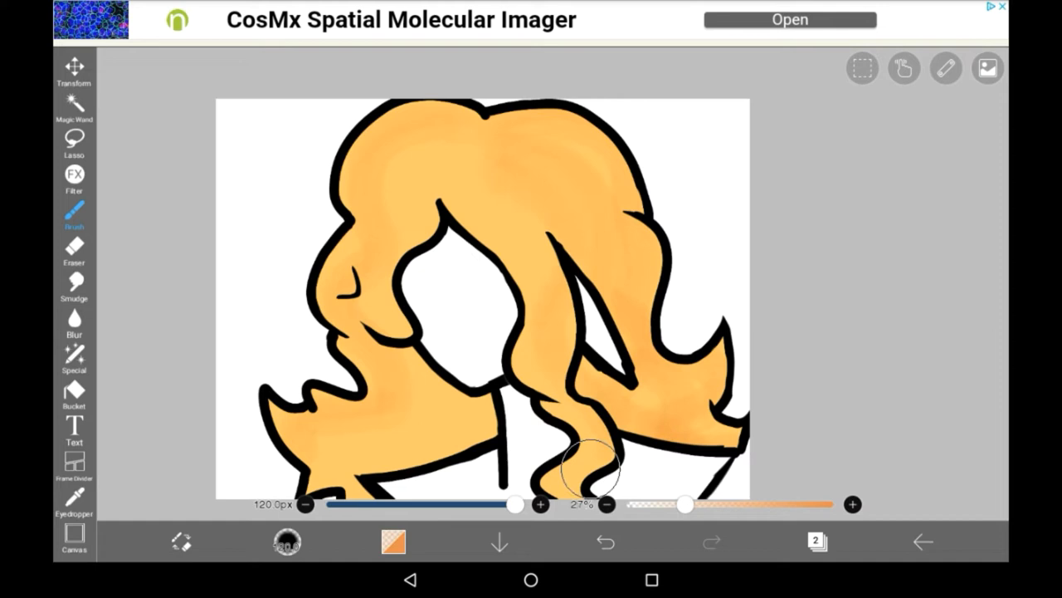
drag(589, 473, 568, 427)
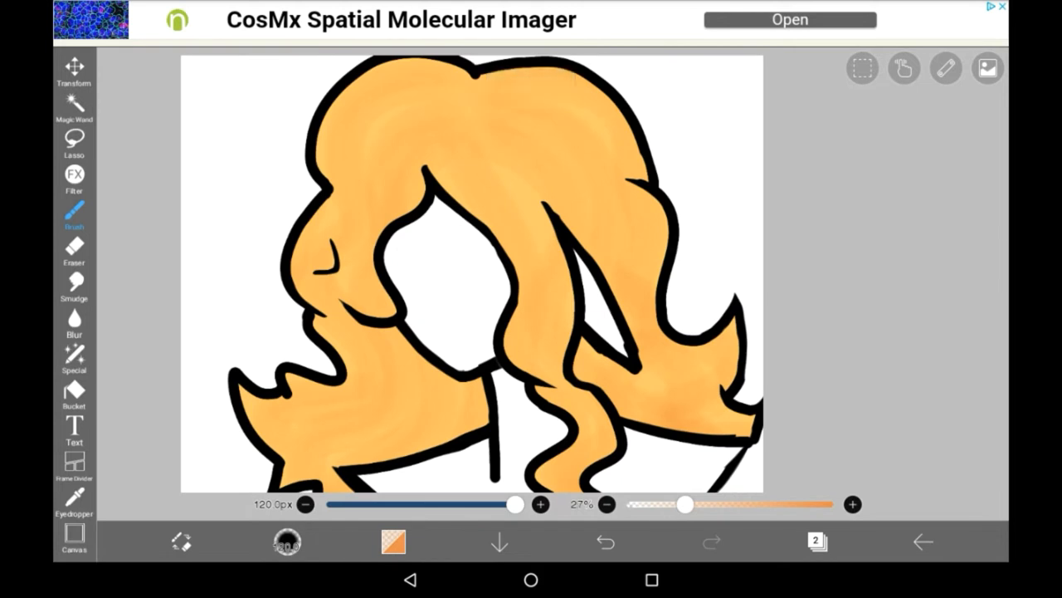
click(818, 537)
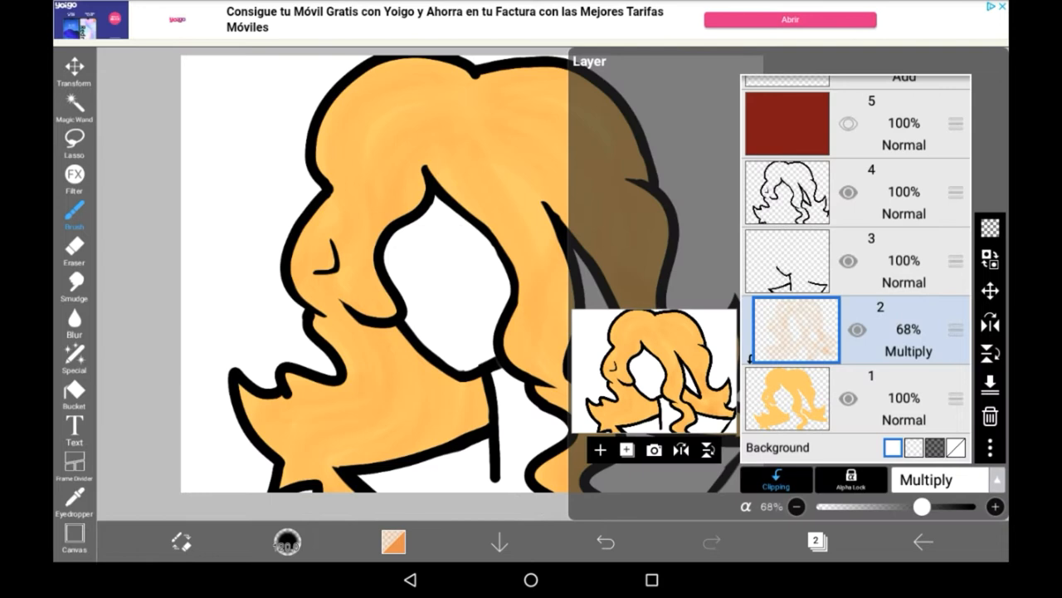
Add a clipped Multiply layer at 46% and lower layer 2's opacity to 37%
click(787, 267)
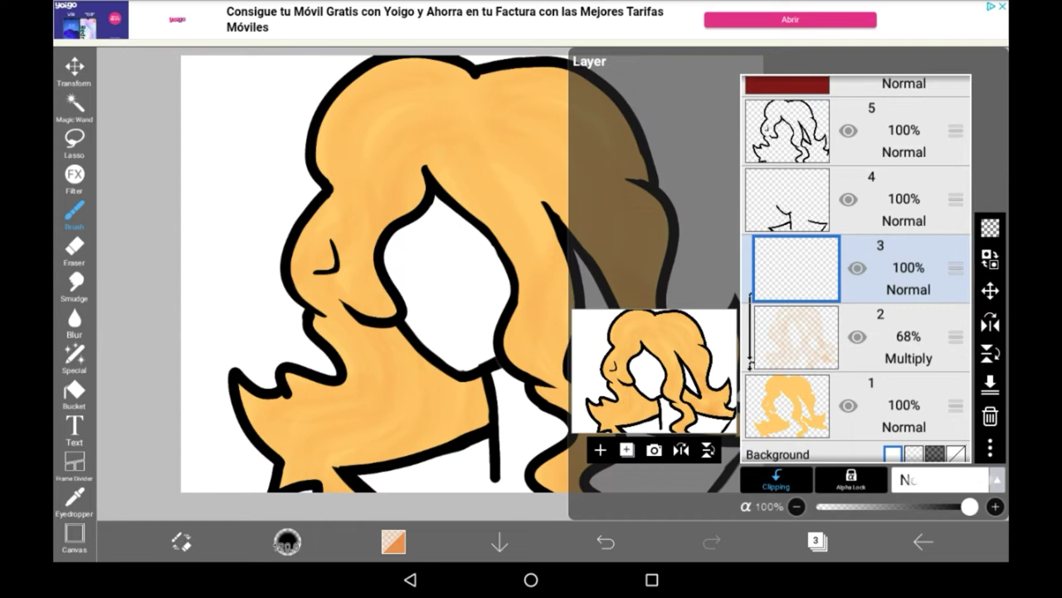
click(902, 83)
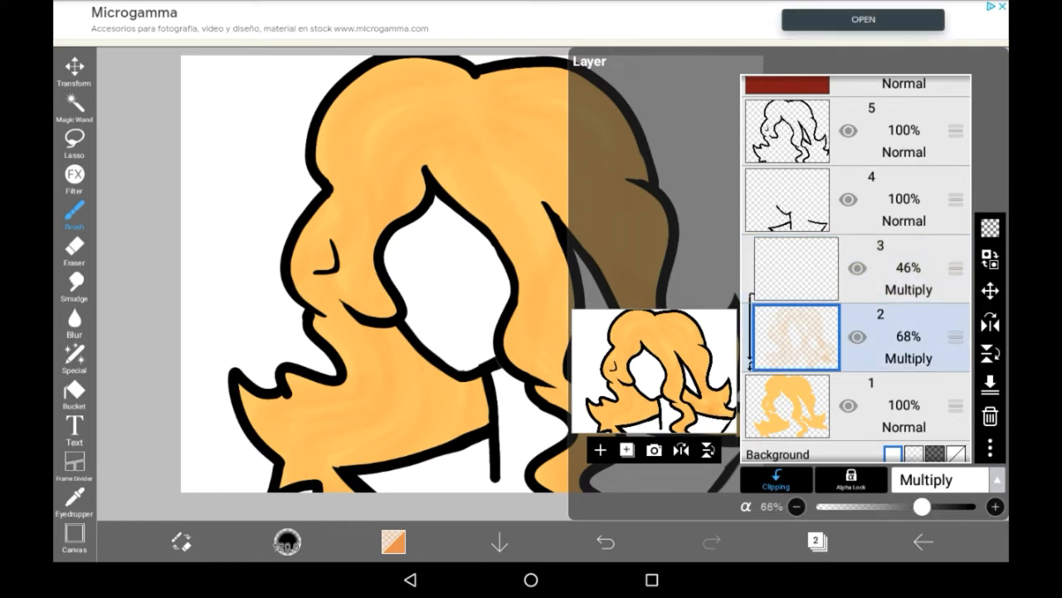
drag(921, 506, 875, 507)
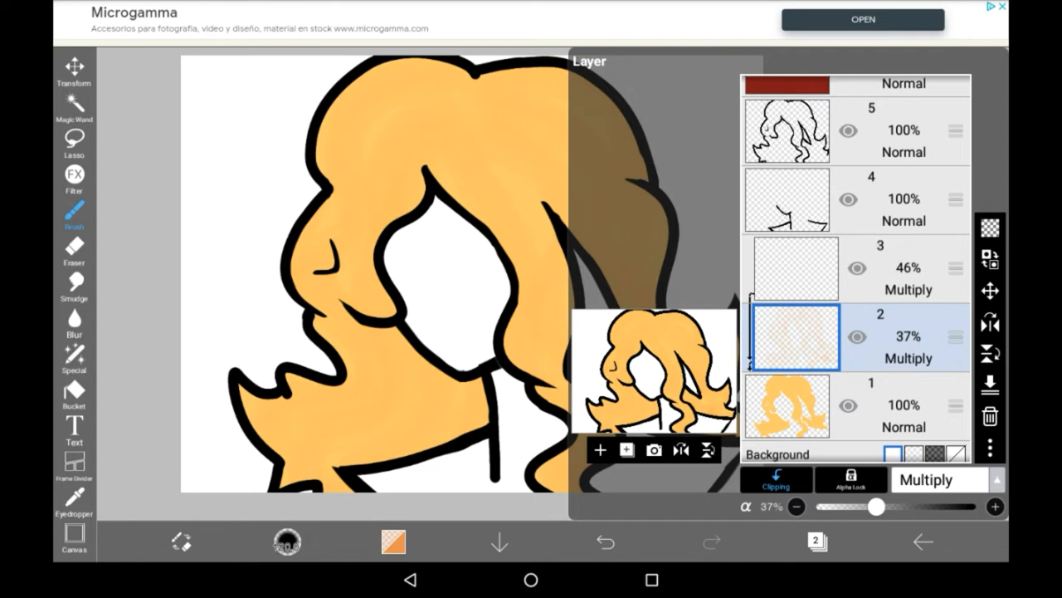
drag(877, 507, 901, 506)
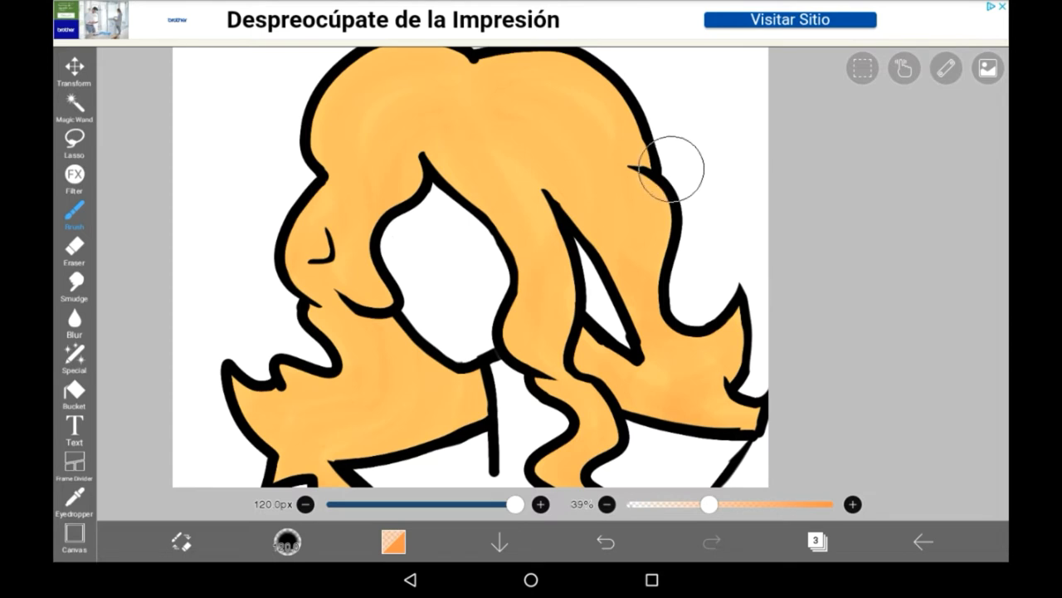
Brush darker orange shadows down the right strands, the lower right lock, and between strands
drag(647, 174, 627, 390)
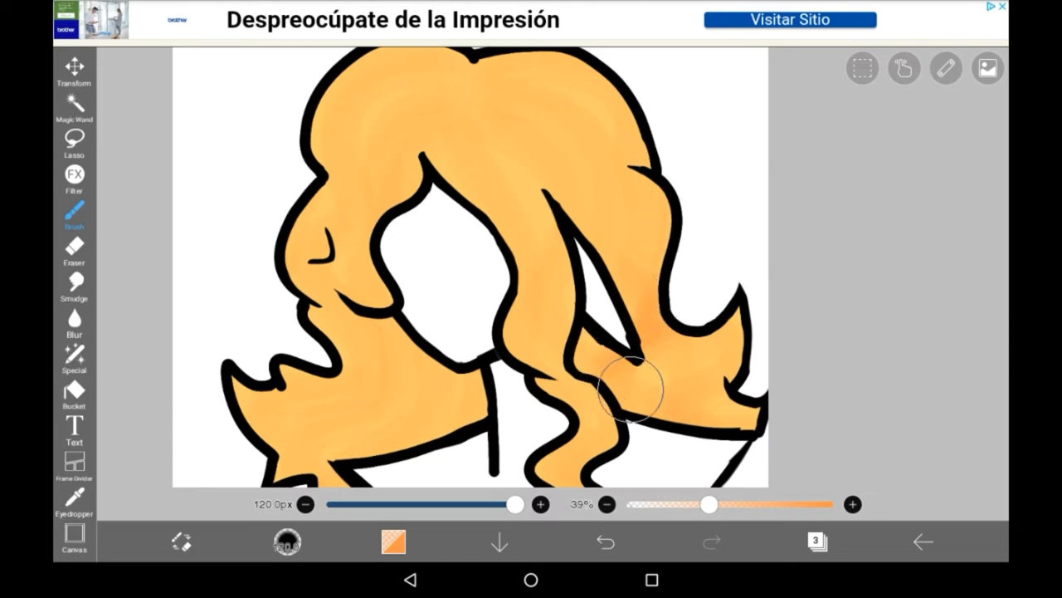
drag(631, 390, 755, 357)
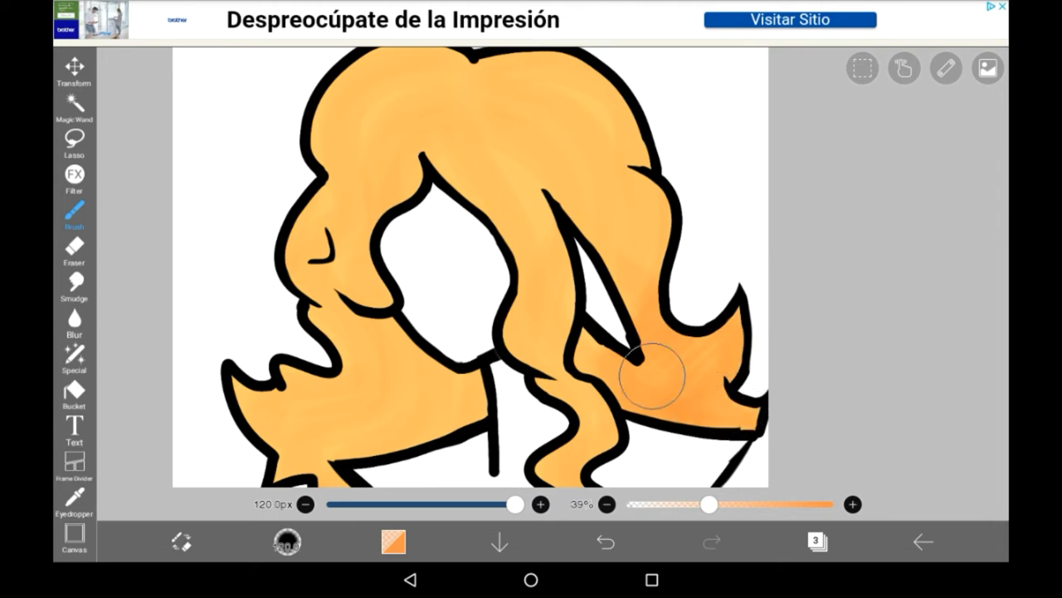
drag(647, 374, 590, 282)
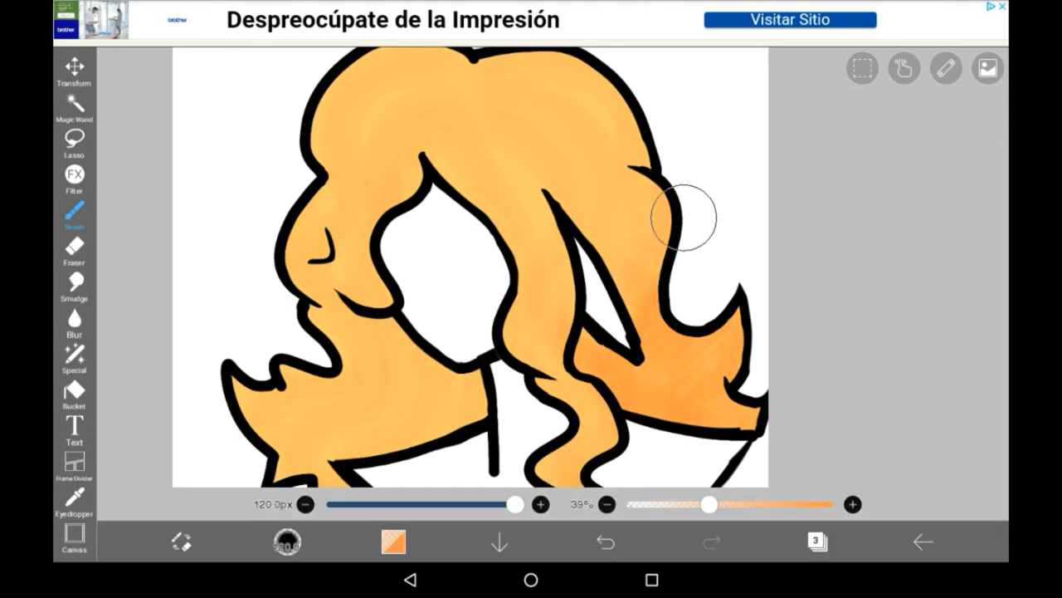
drag(681, 216, 639, 386)
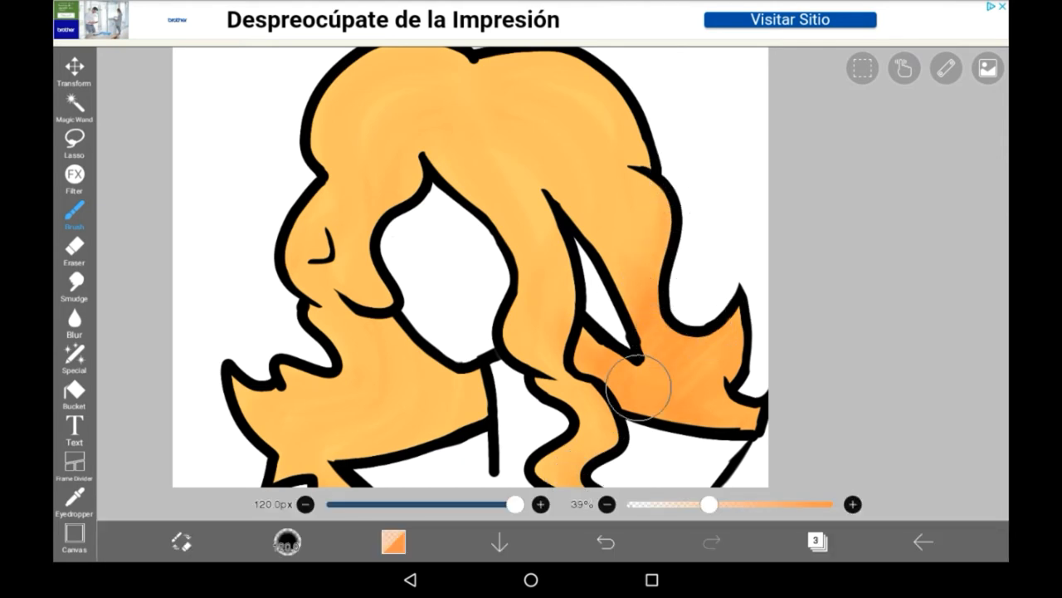
drag(639, 386, 747, 382)
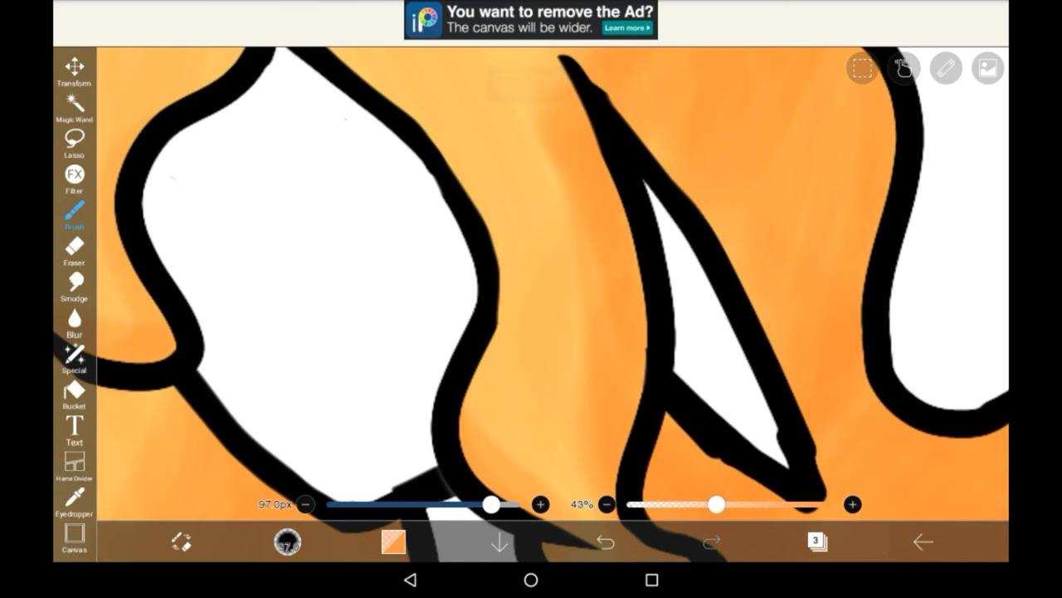
drag(494, 504, 427, 504)
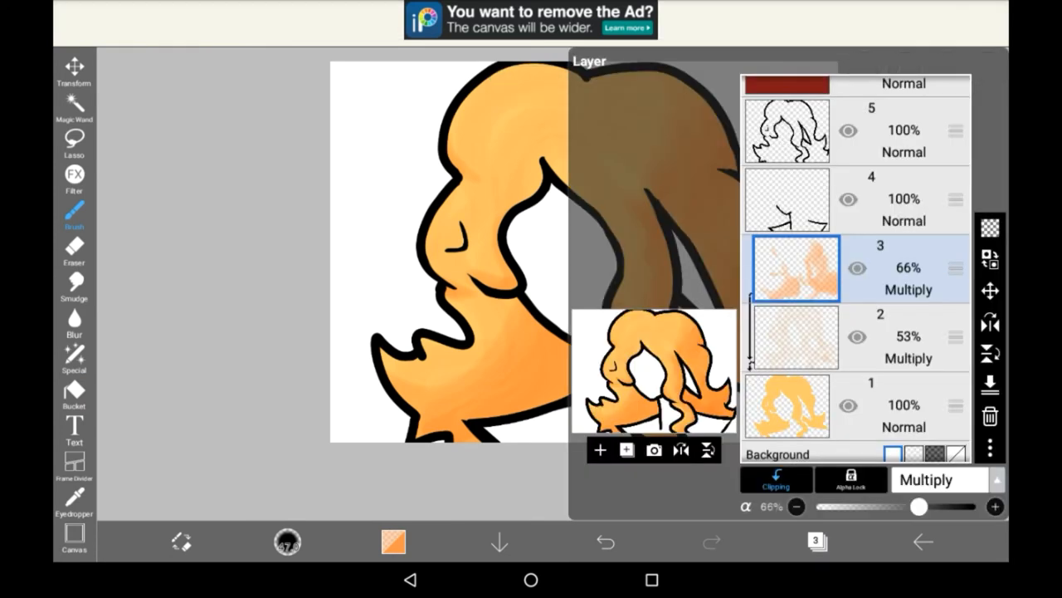
Add a new clipped layer and paint pale yellow highlights along the top strands
click(601, 450)
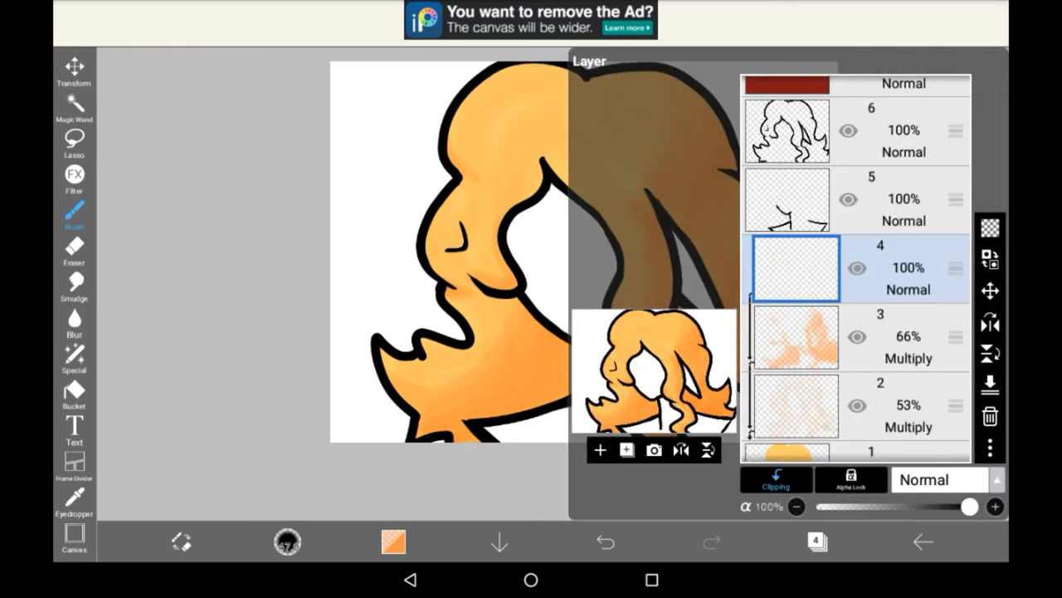
click(934, 479)
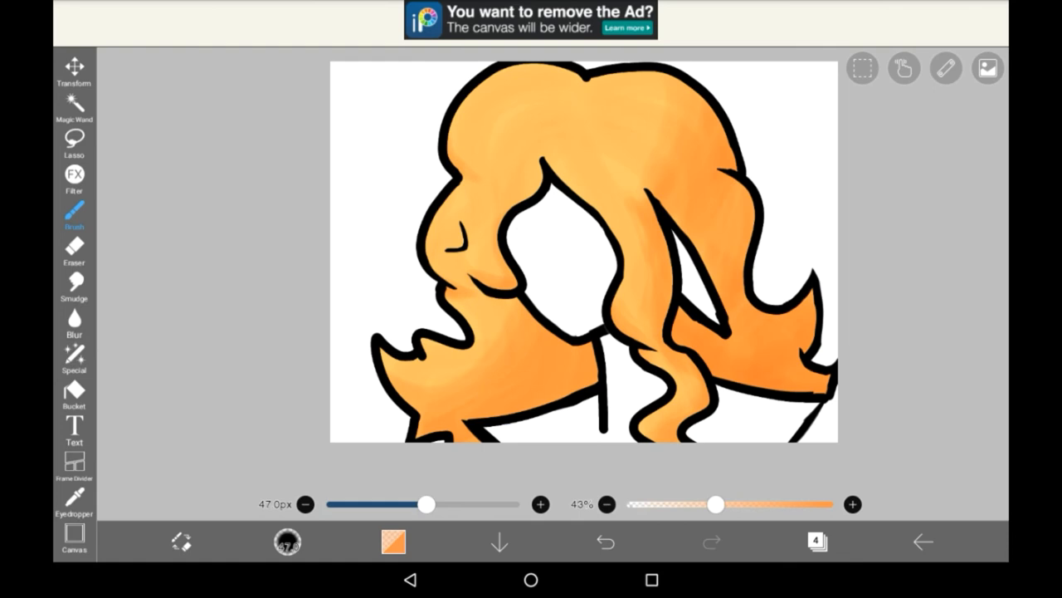
click(392, 541)
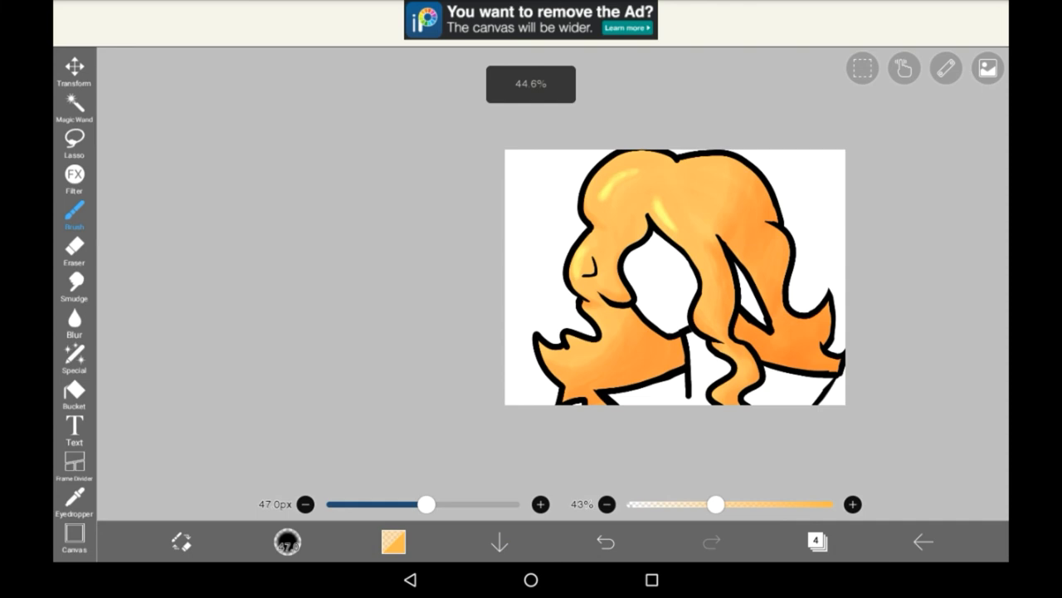
Adjust the Add-mode highlight layer's opacity back and forth, settling at 35%
click(817, 541)
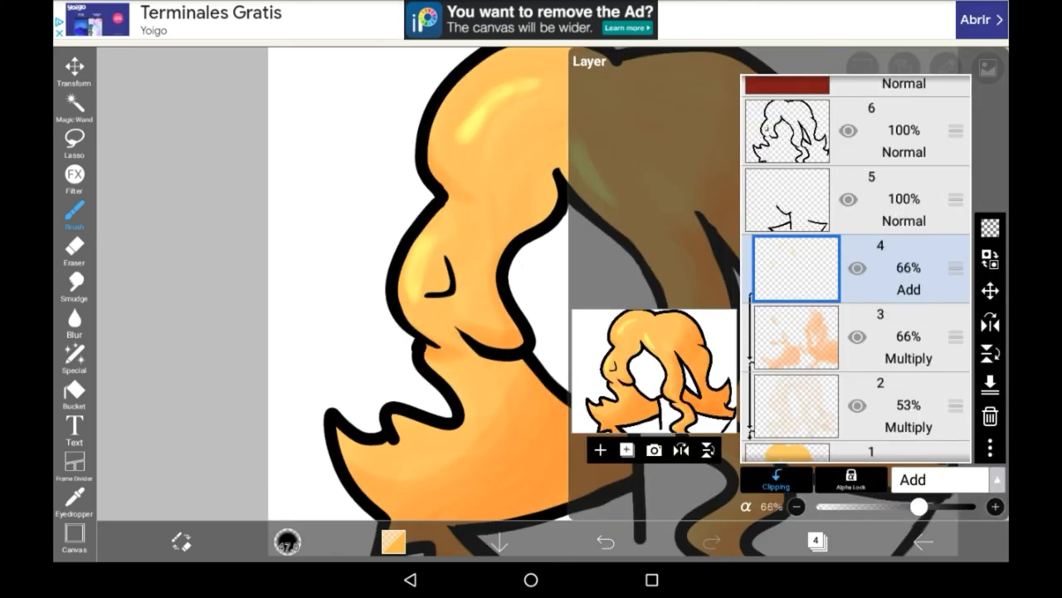
drag(917, 507, 867, 507)
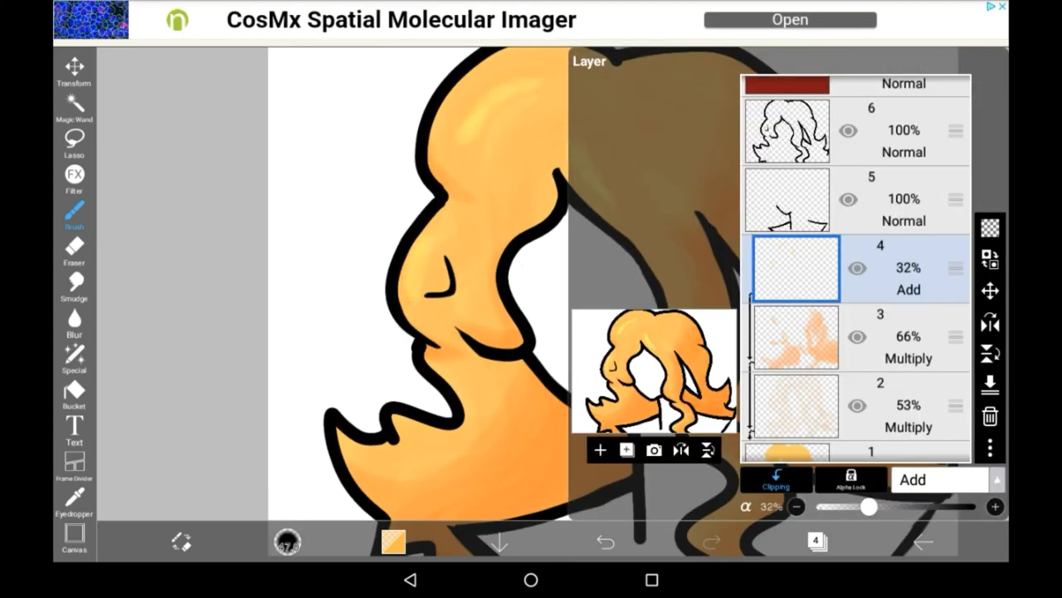
drag(869, 506, 944, 506)
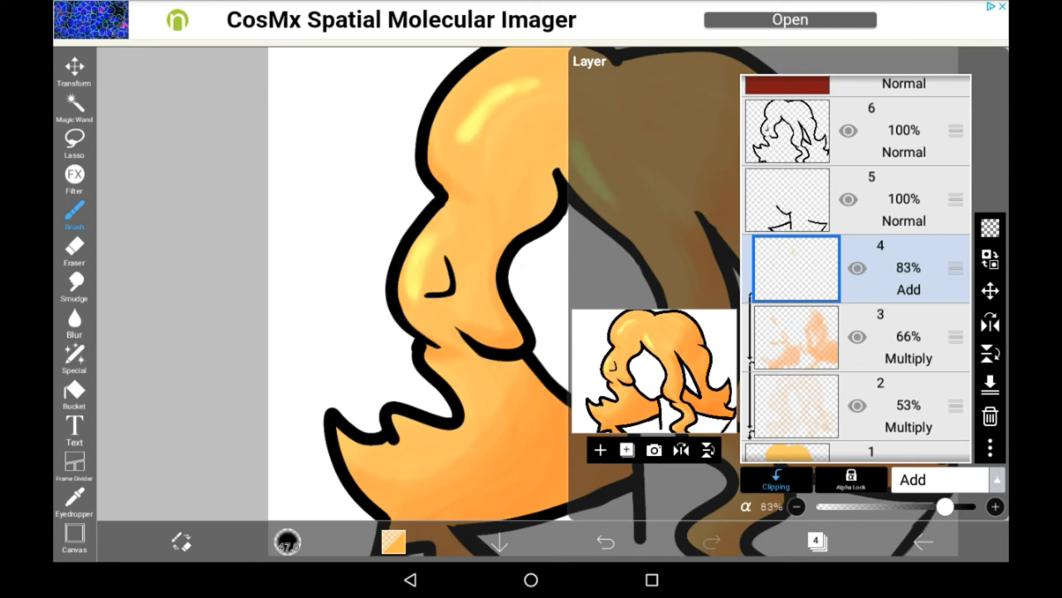
drag(942, 506, 870, 506)
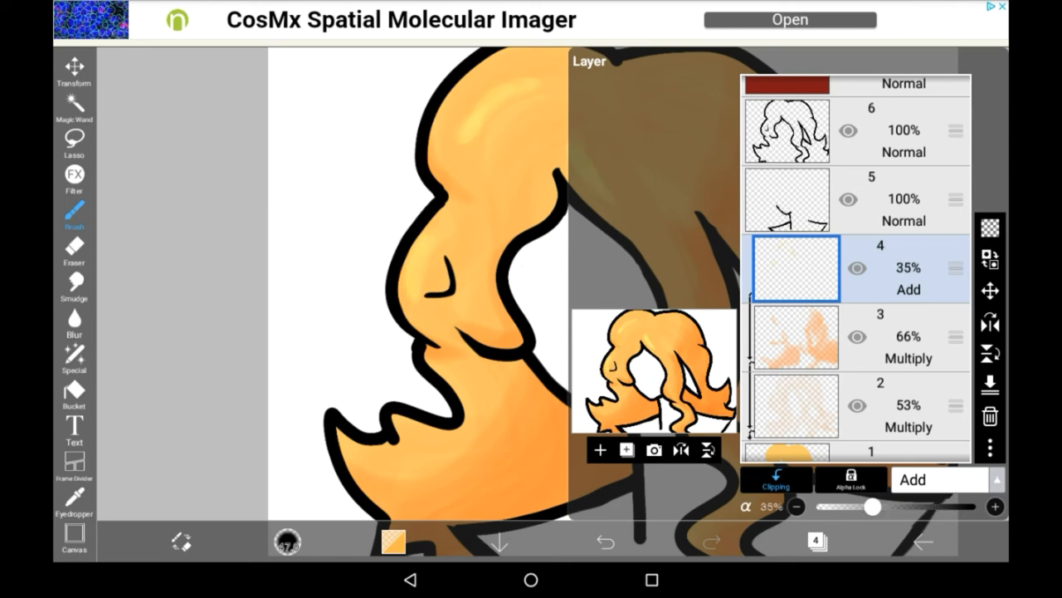